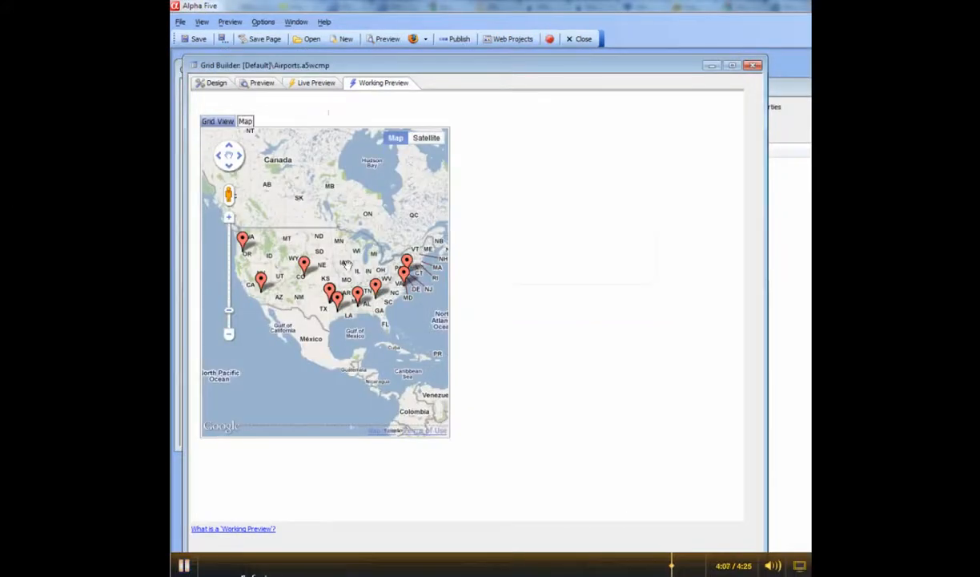
mouse_move(304, 264)
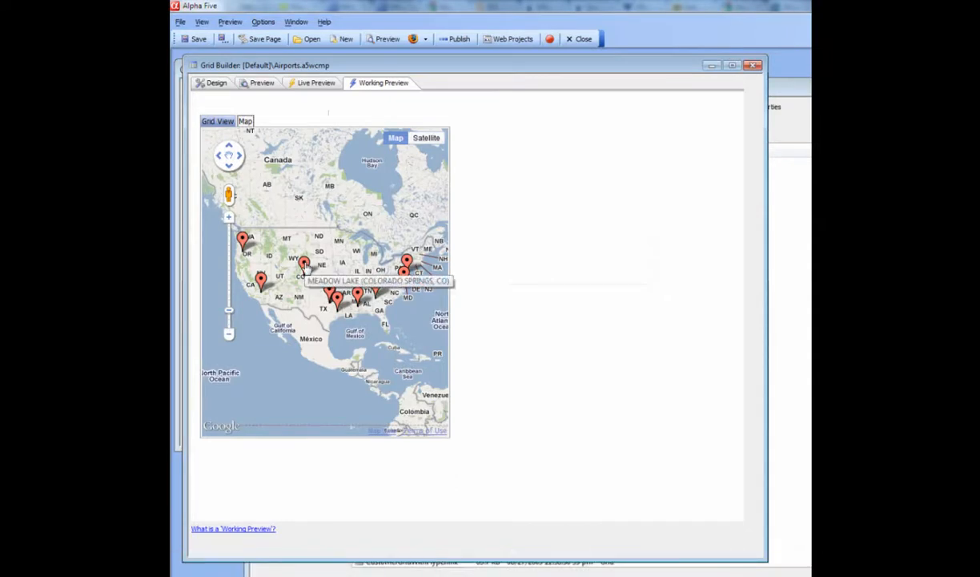
- Open the Meadow Lake detail record from the Colorado Springs marker's info bubble
click(304, 264)
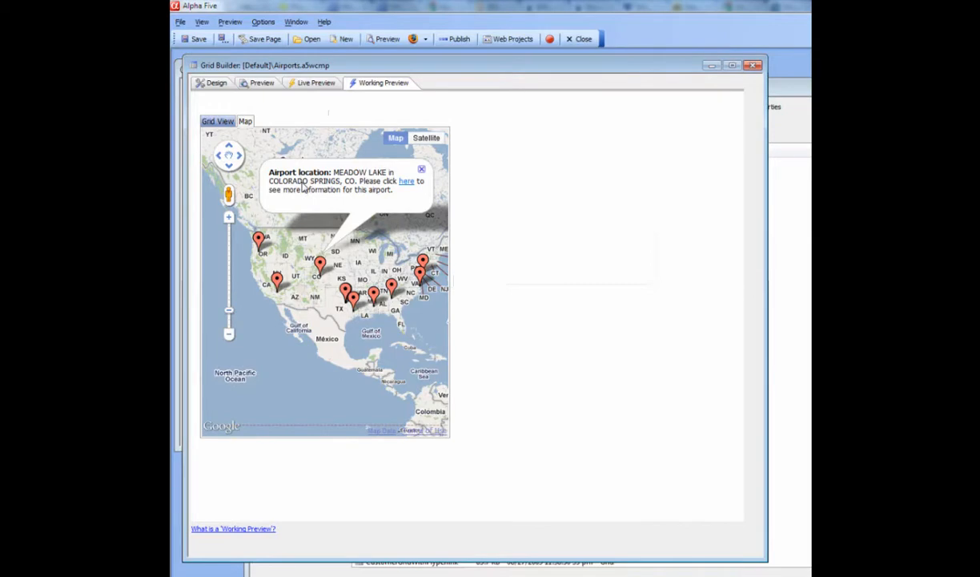
mouse_move(409, 185)
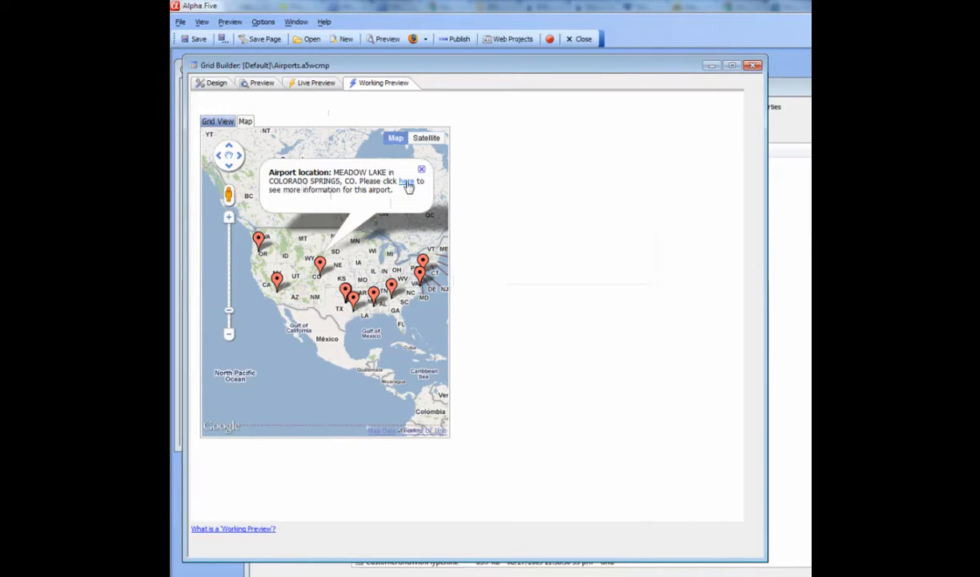
click(407, 182)
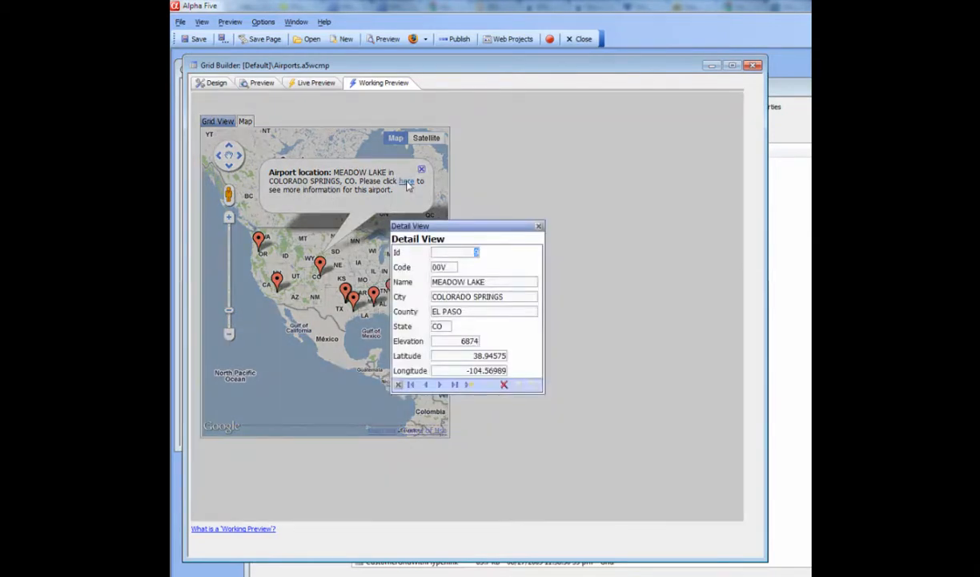
- Locate the LIVINGSTON airport row's marker on the map via Show on Map
click(504, 384)
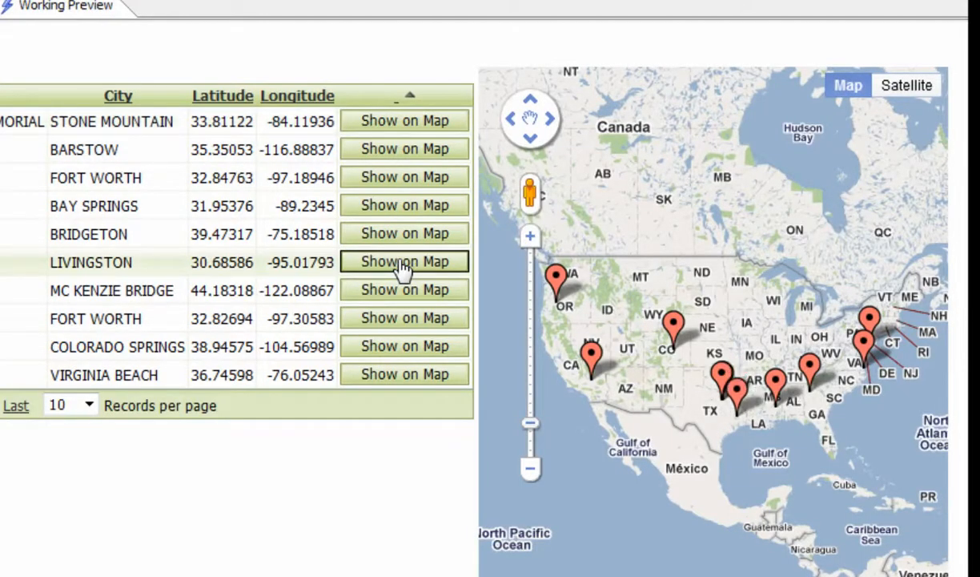
click(403, 261)
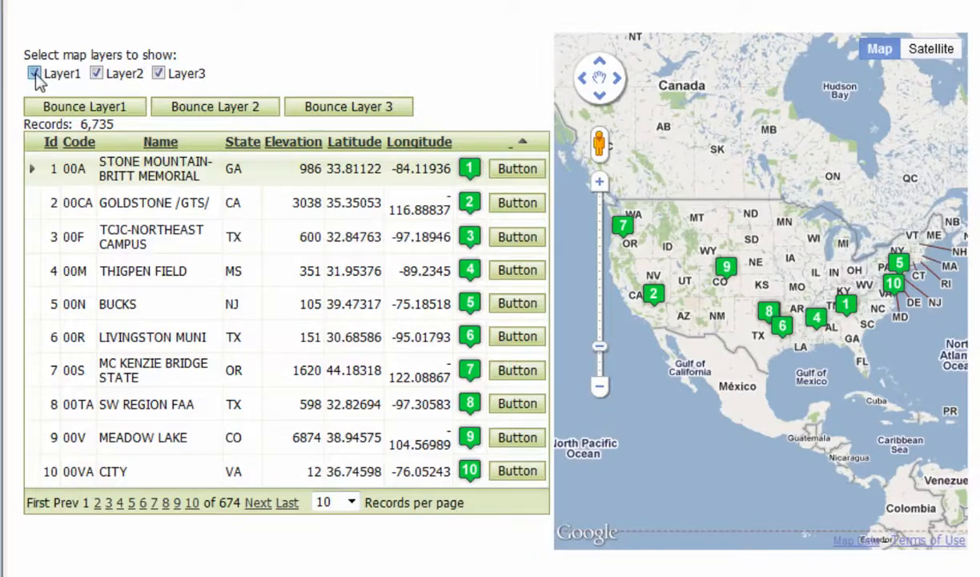
- Toggle the Layer1 and Layer2 checkboxes under 'Select map layers to show'
click(34, 72)
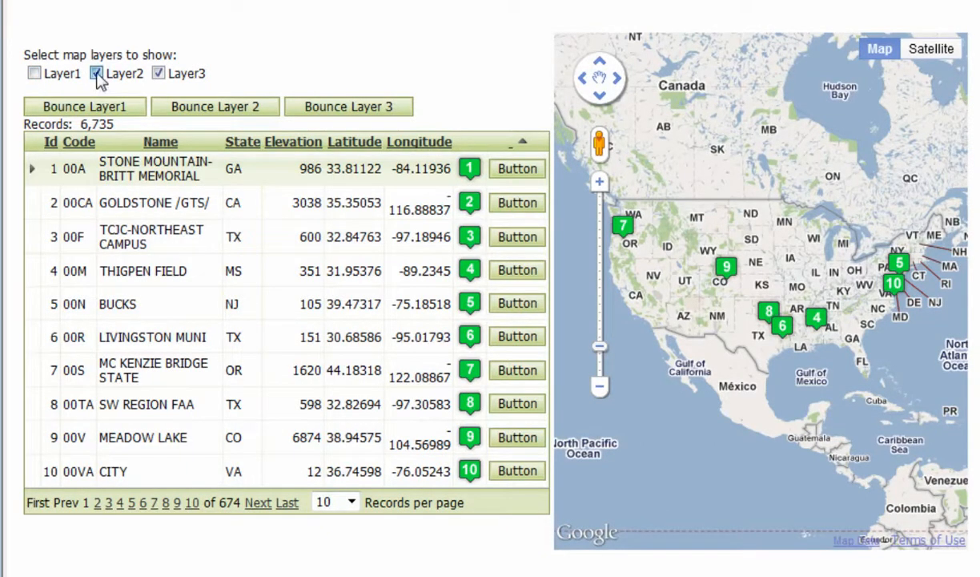
click(96, 73)
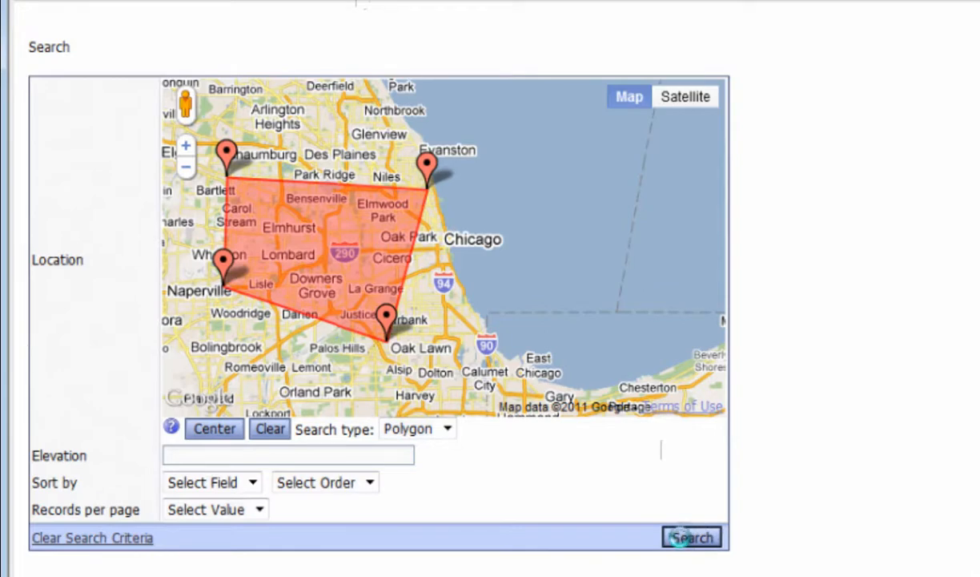
- Run the Polygon search over the Chicago-suburbs polygon to show six matches
click(691, 537)
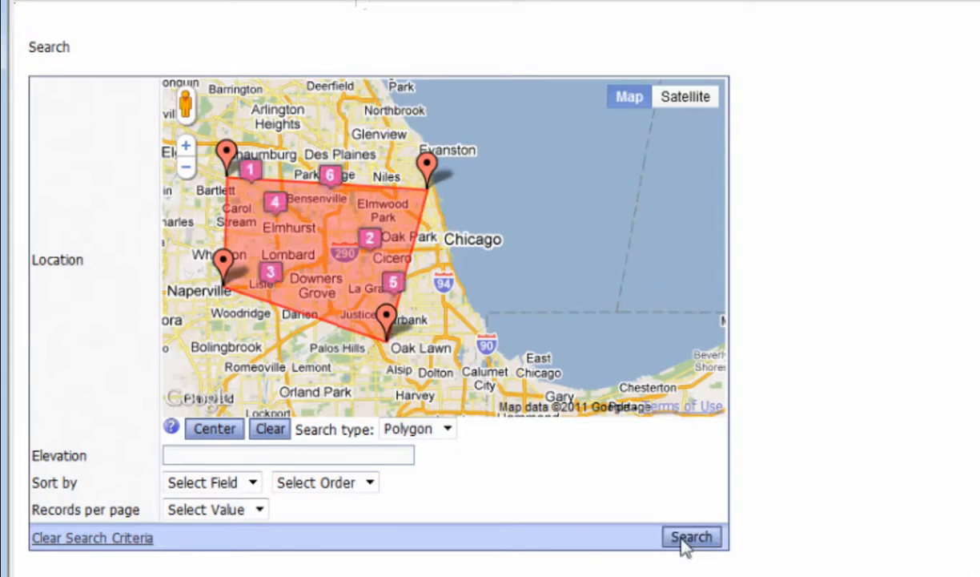
mouse_move(340, 199)
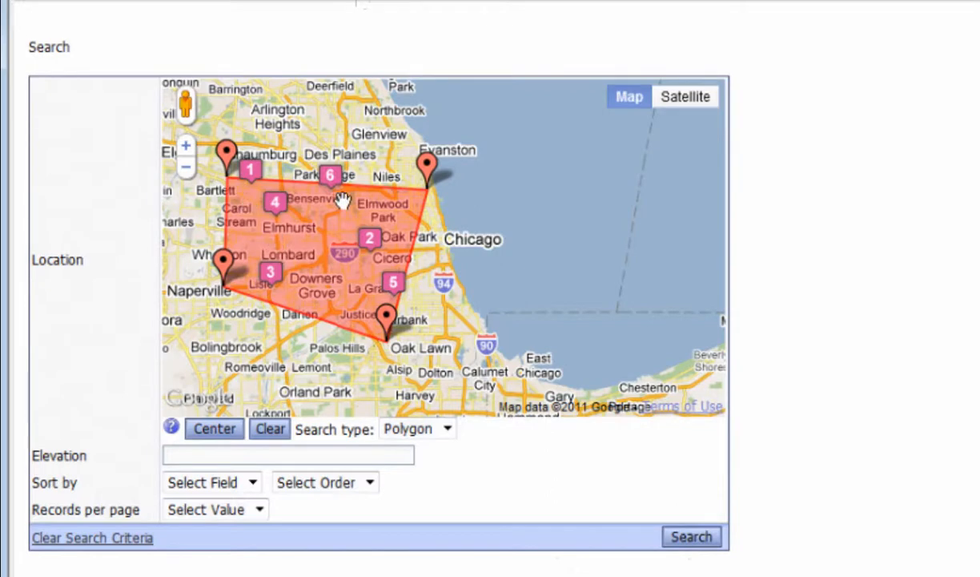